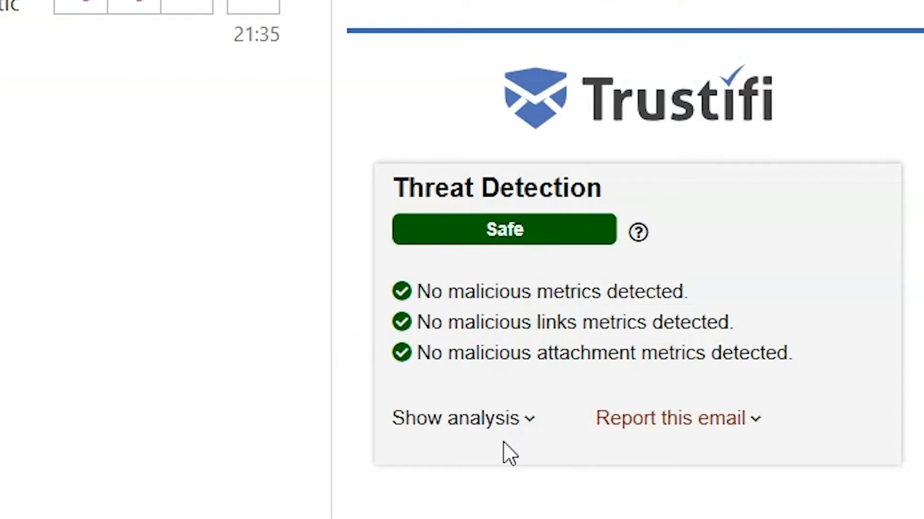
mouse_move(483, 430)
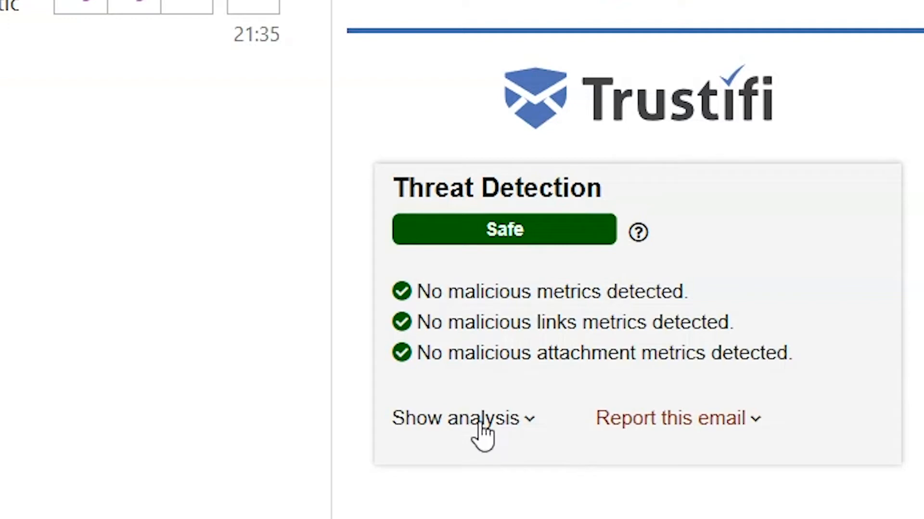
Expand the Threat Detection analysis to review DKIM, SPF, DMARC, CompAuth, links, four files and TLS.
left_click(457, 418)
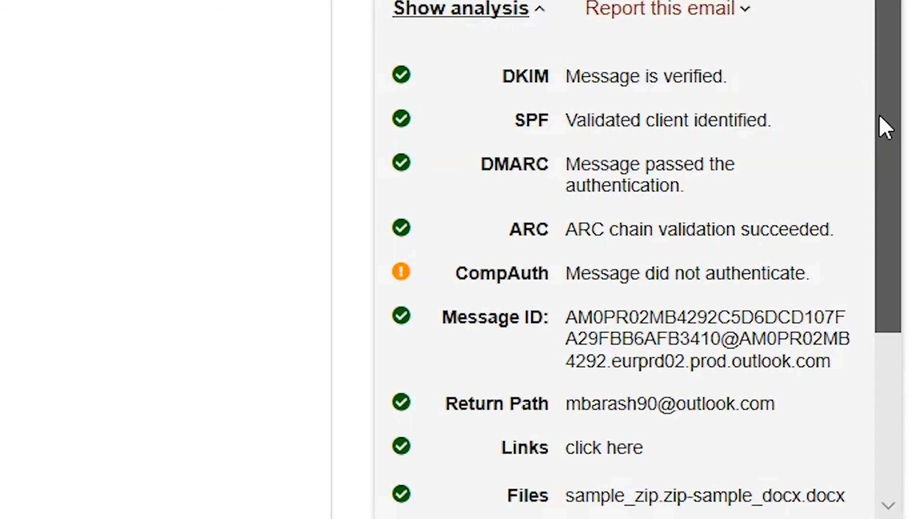
scroll("down", 3)
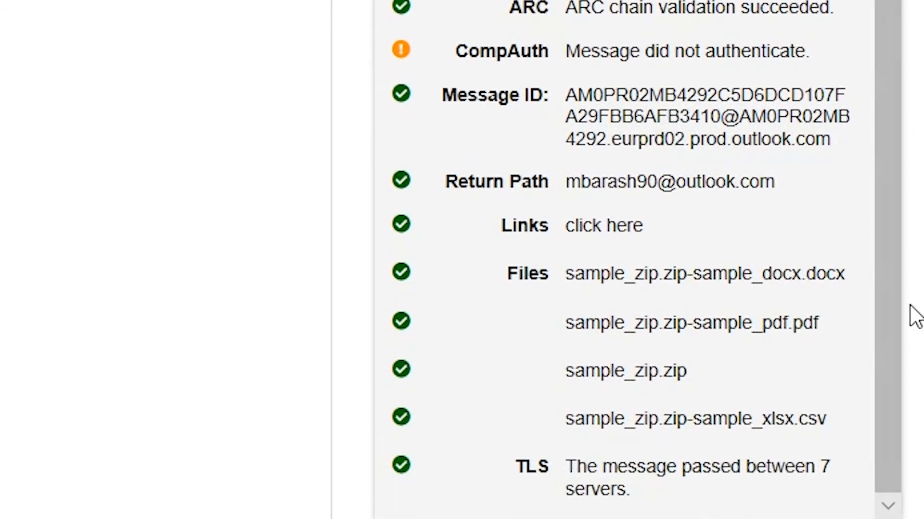